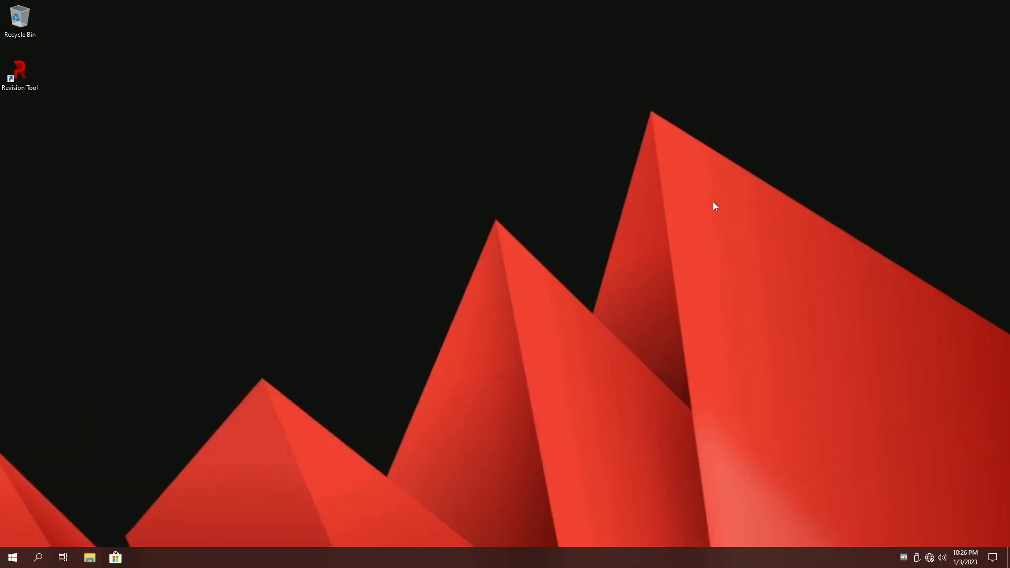
pyautogui.moveTo(12, 557)
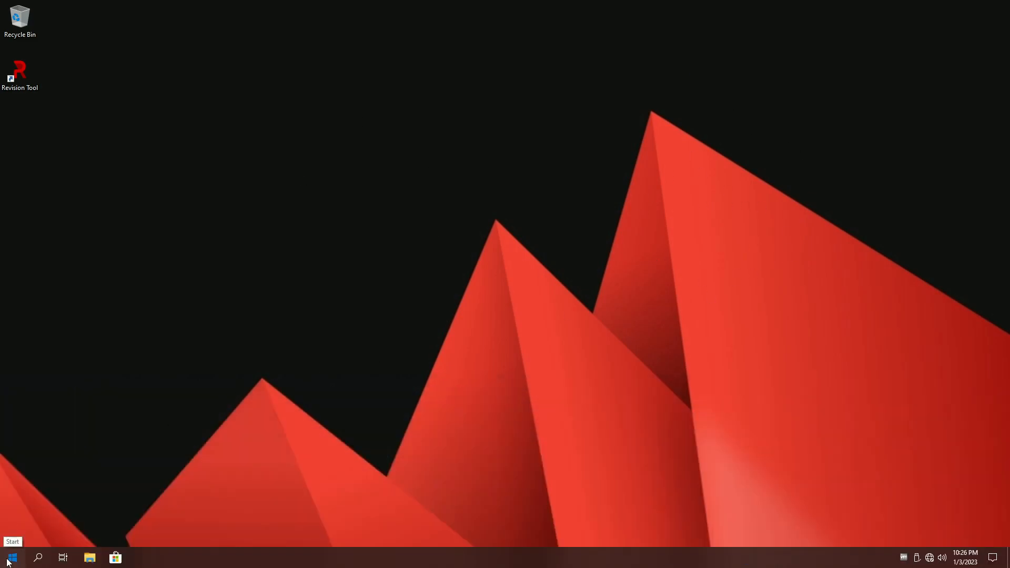
# Launch the Revision Tool, then show About Windows reporting version 22H2, build 19045.2193.
pyautogui.click(12, 557)
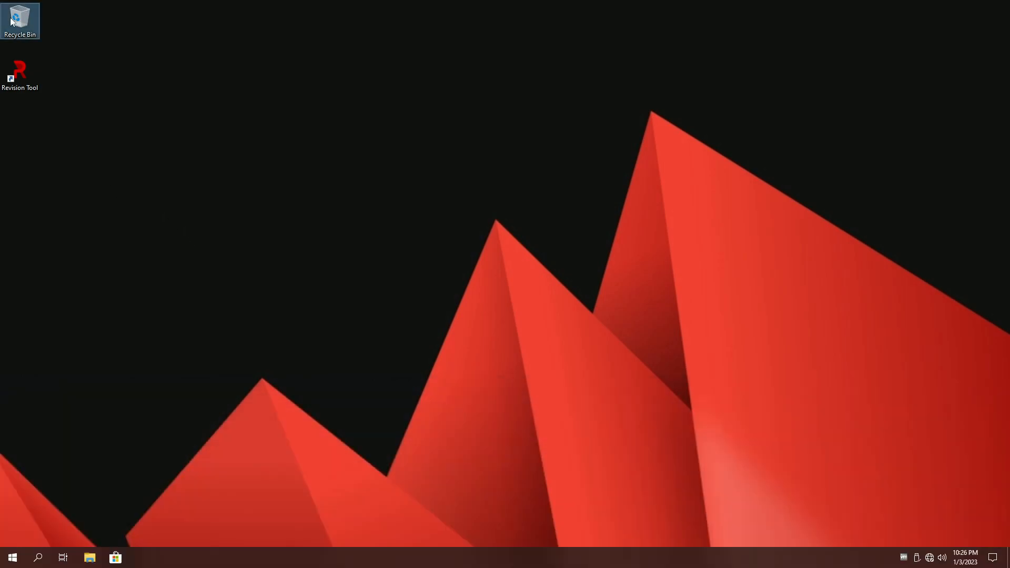
pyautogui.click(20, 74)
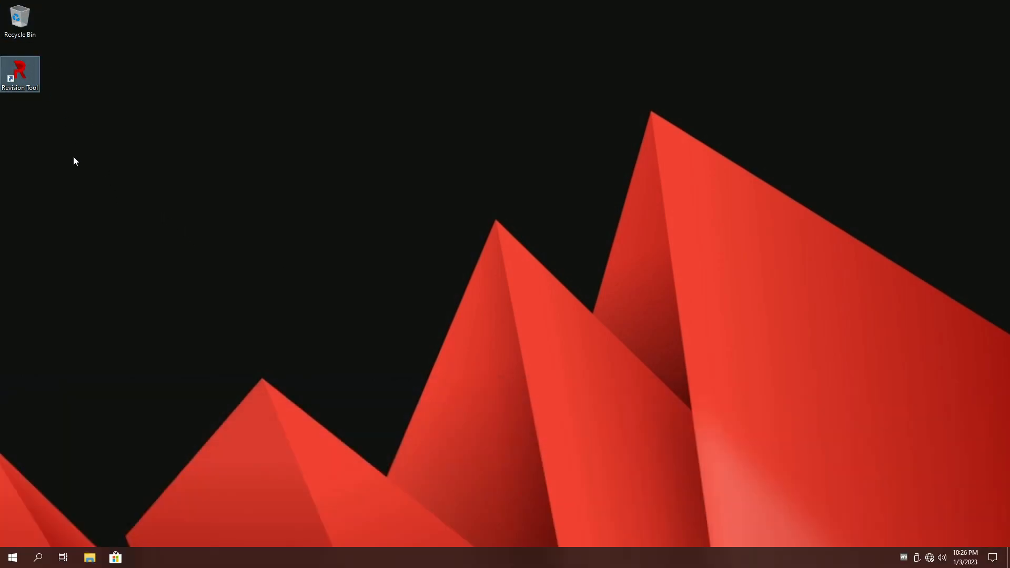
pyautogui.doubleClick(20, 70)
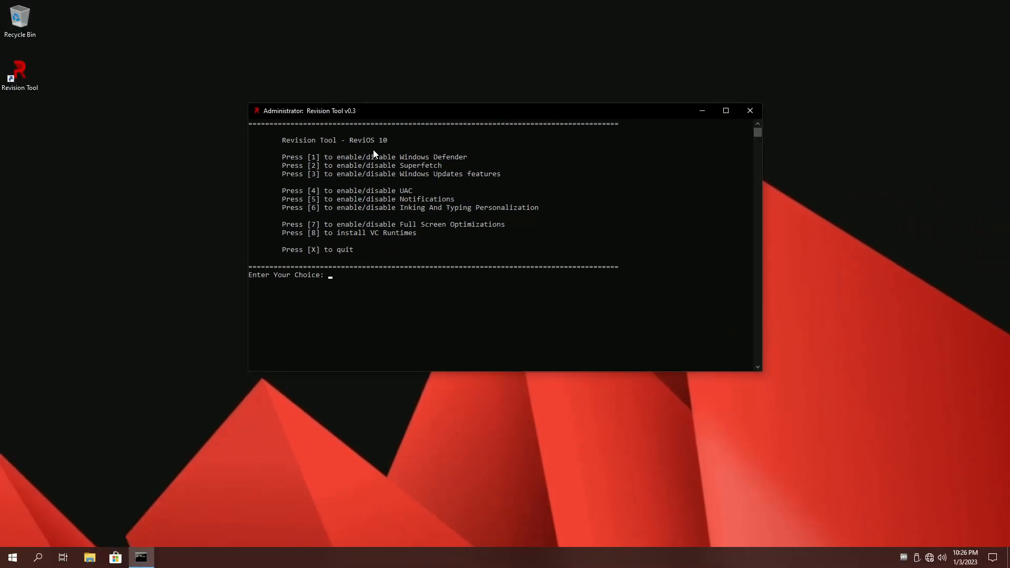
pyautogui.moveTo(756, 115)
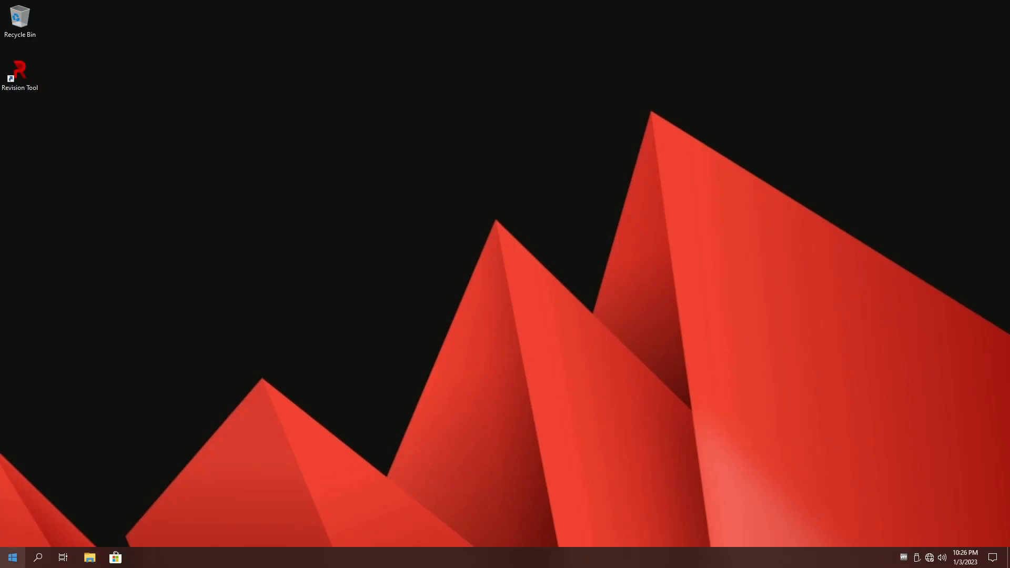
pyautogui.click(11, 557)
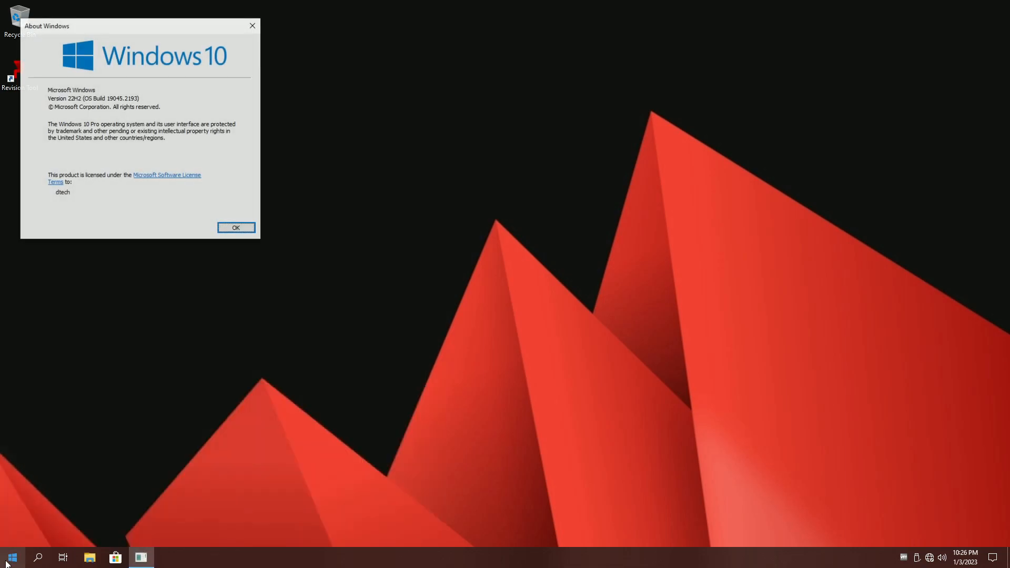
pyautogui.moveTo(129, 25); pyautogui.dragTo(183, 27)
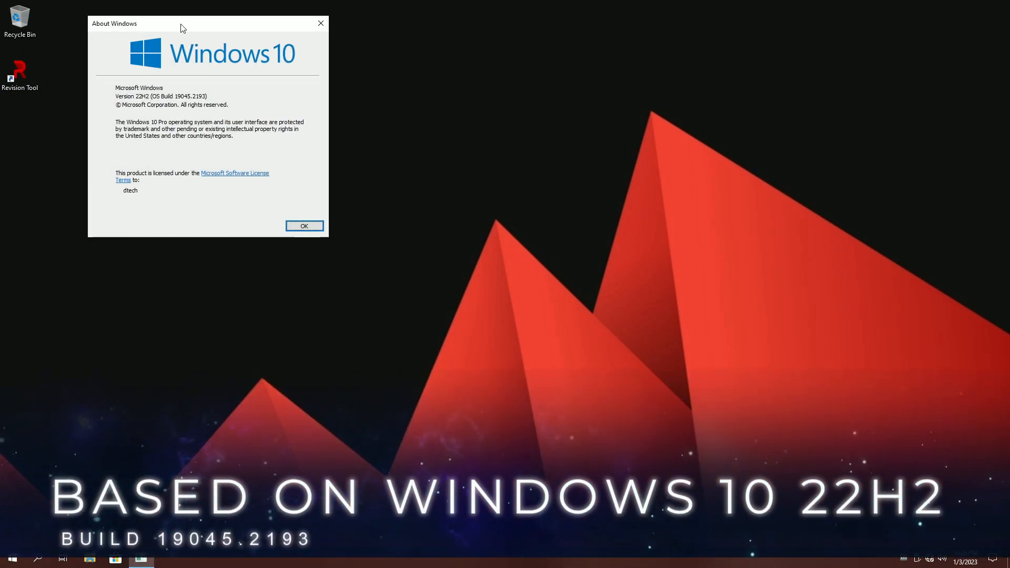
pyautogui.moveTo(222, 117)
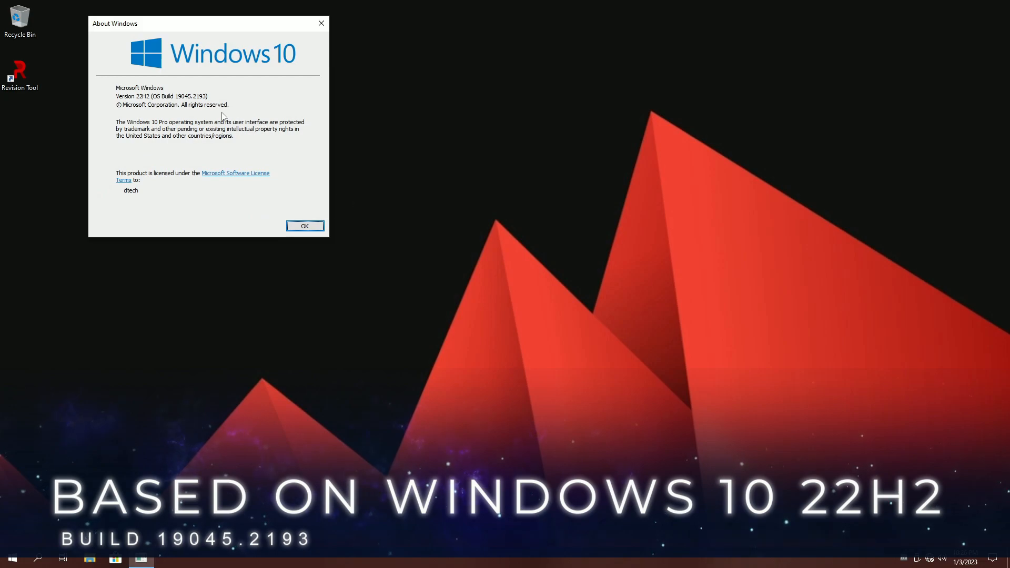
pyautogui.moveTo(185, 104)
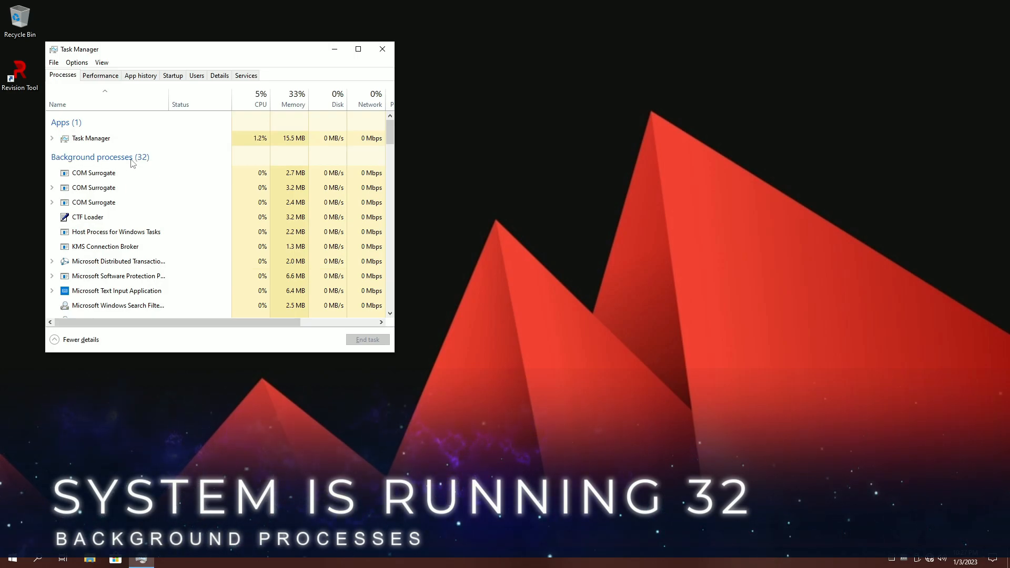
# View Task Manager's CPU performance graph, showing about 4% CPU usage.
pyautogui.click(100, 75)
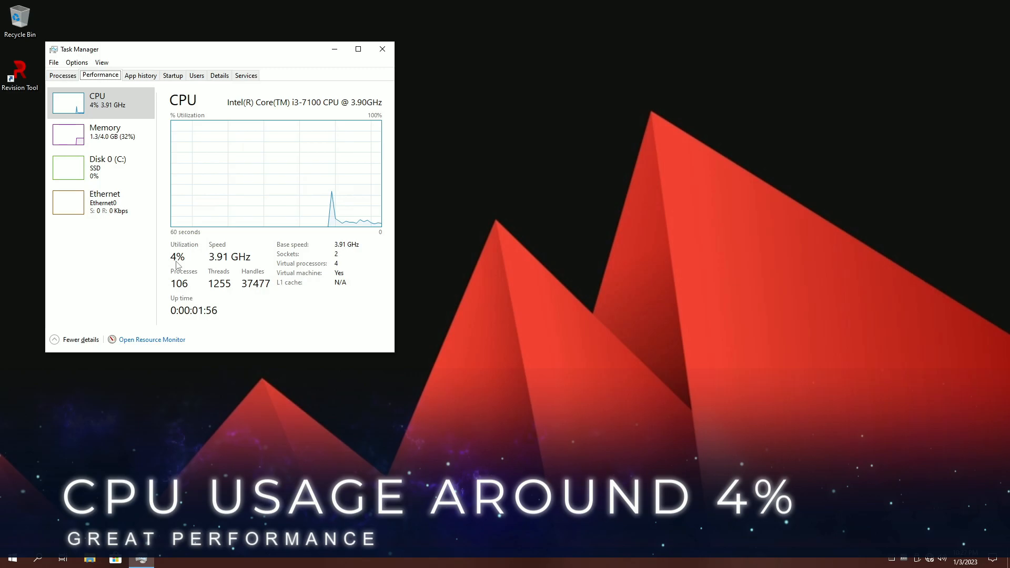
pyautogui.click(103, 132)
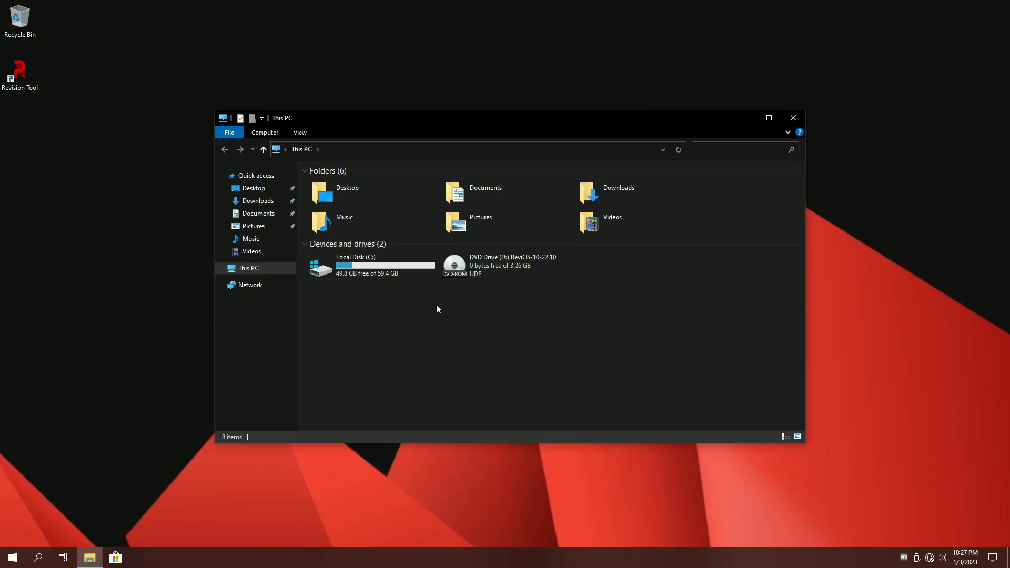
# Open the Properties of Local Disk (C:) from This PC.
pyautogui.rightClick(354, 264)
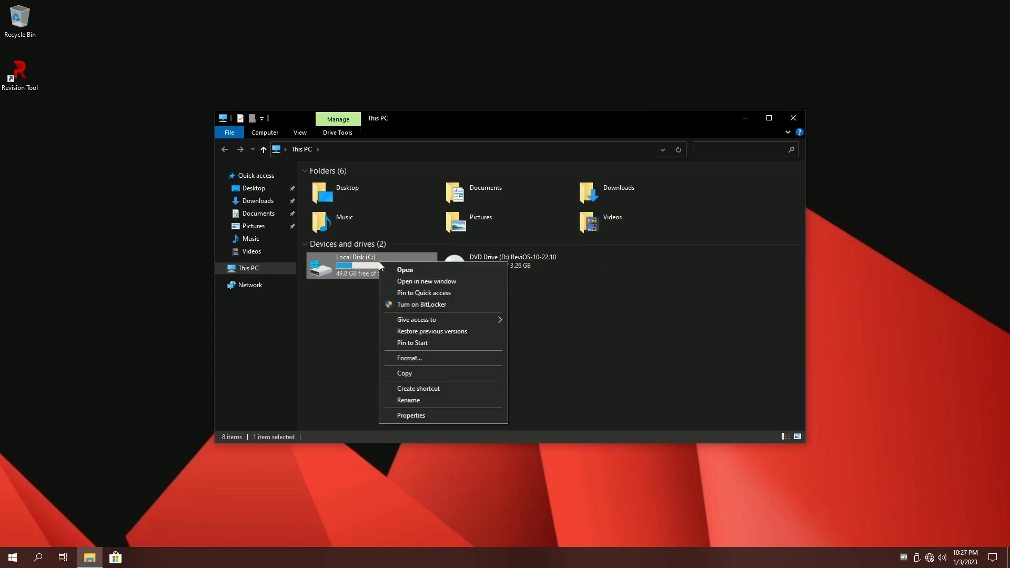
pyautogui.click(410, 415)
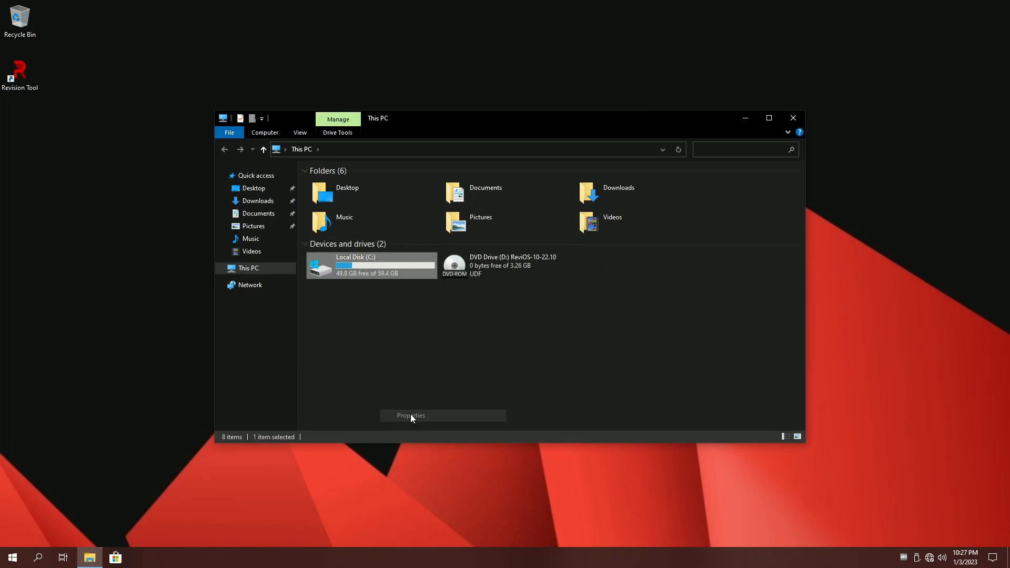
pyautogui.click(409, 415)
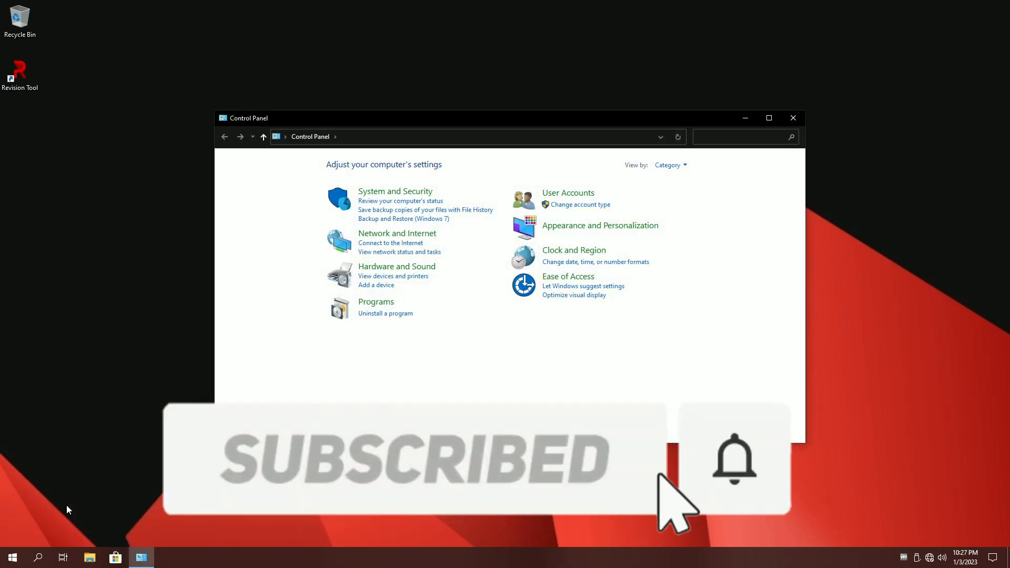
# Browse installed programs, then list the four installed Windows updates, including KB5018482.
pyautogui.click(384, 312)
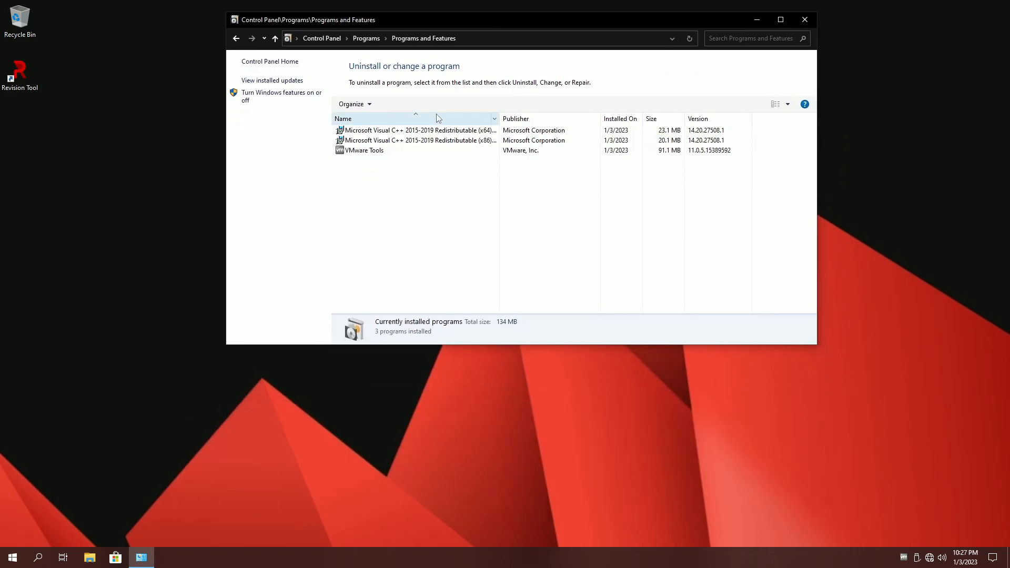
pyautogui.click(419, 130)
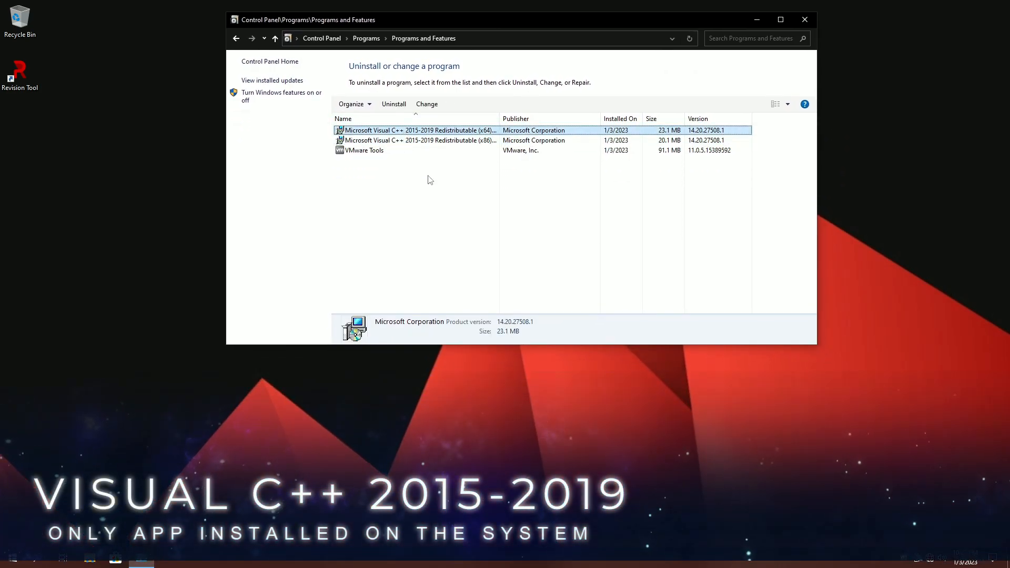
pyautogui.click(272, 80)
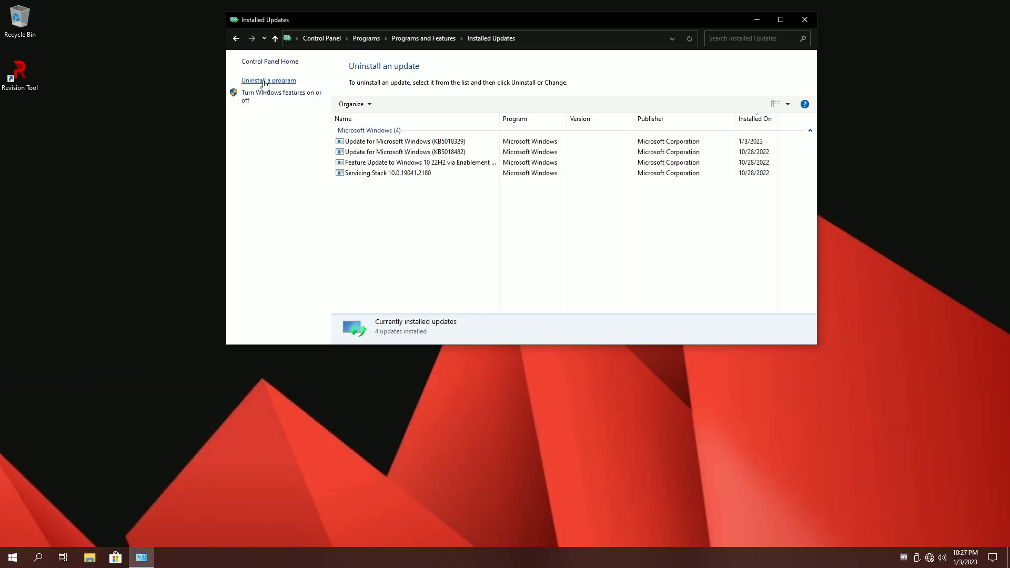
pyautogui.click(405, 151)
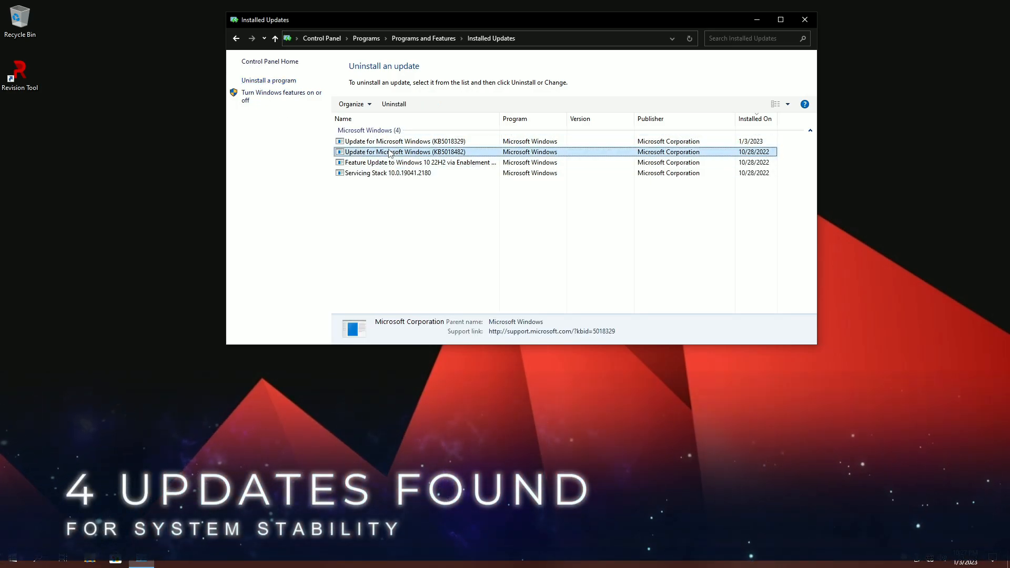
pyautogui.click(388, 172)
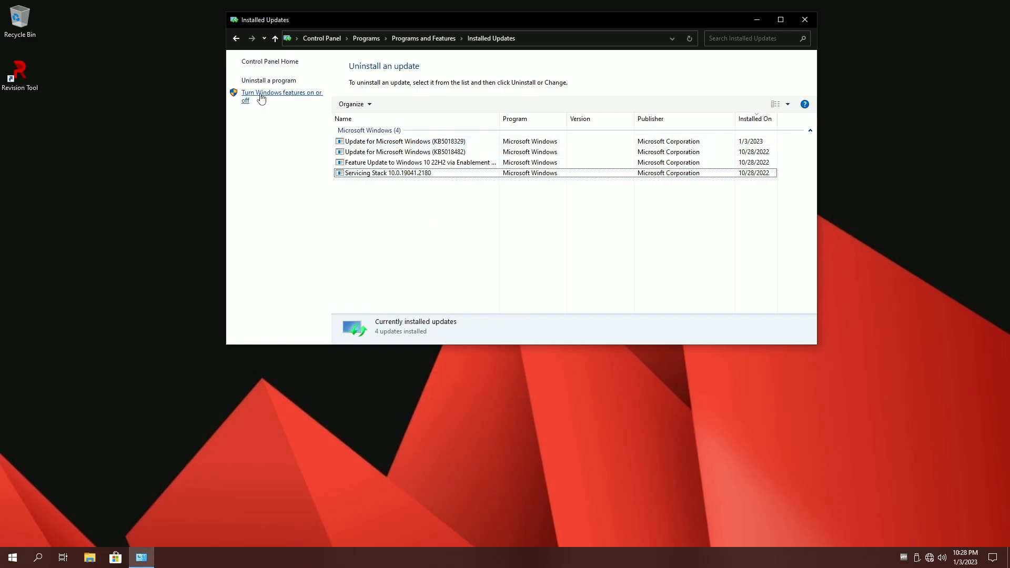
# Scroll through the Windows Features list, close the windows, and right-click the desktop.
pyautogui.click(281, 96)
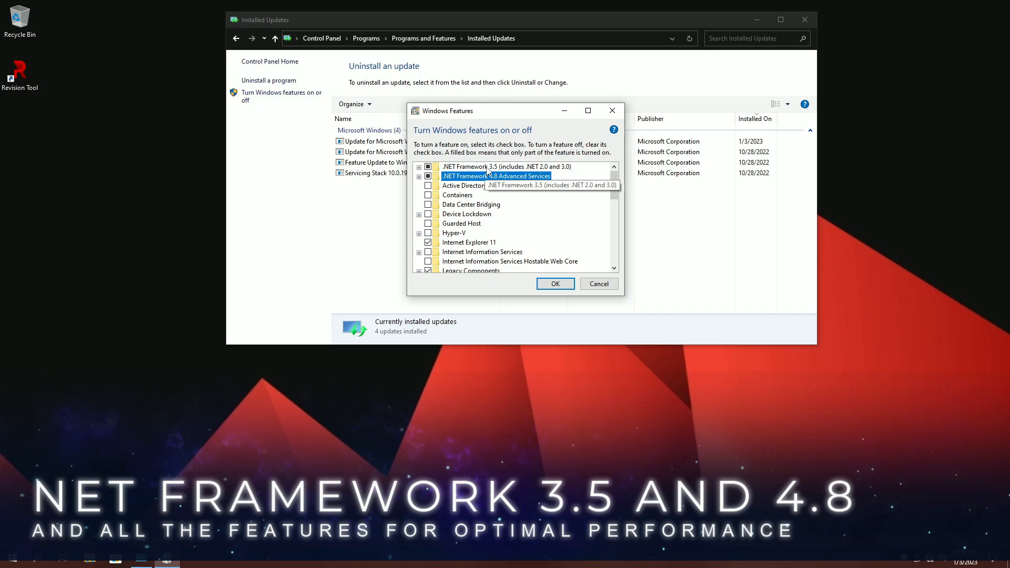
pyautogui.scroll(-3)
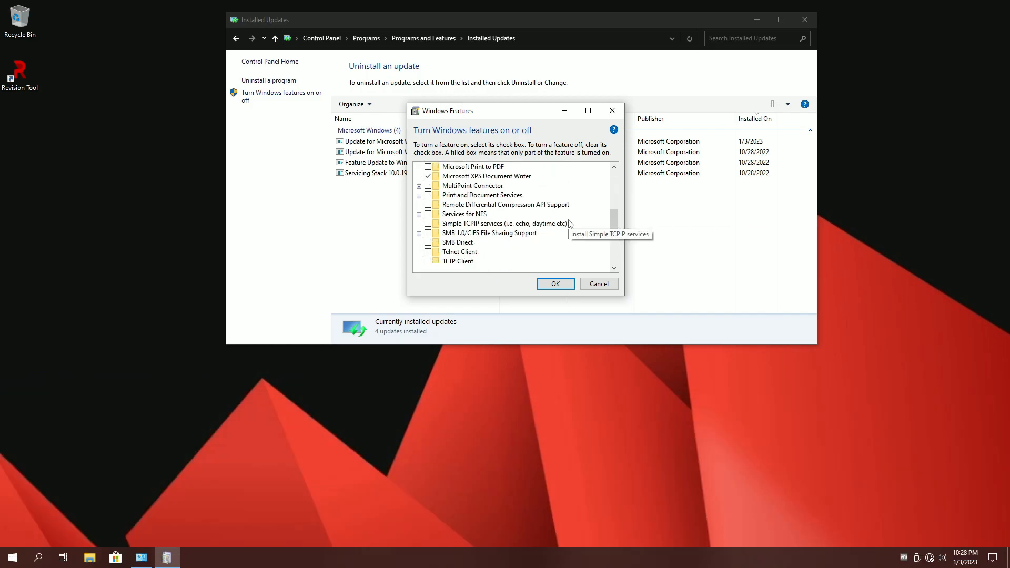
pyautogui.scroll(3)
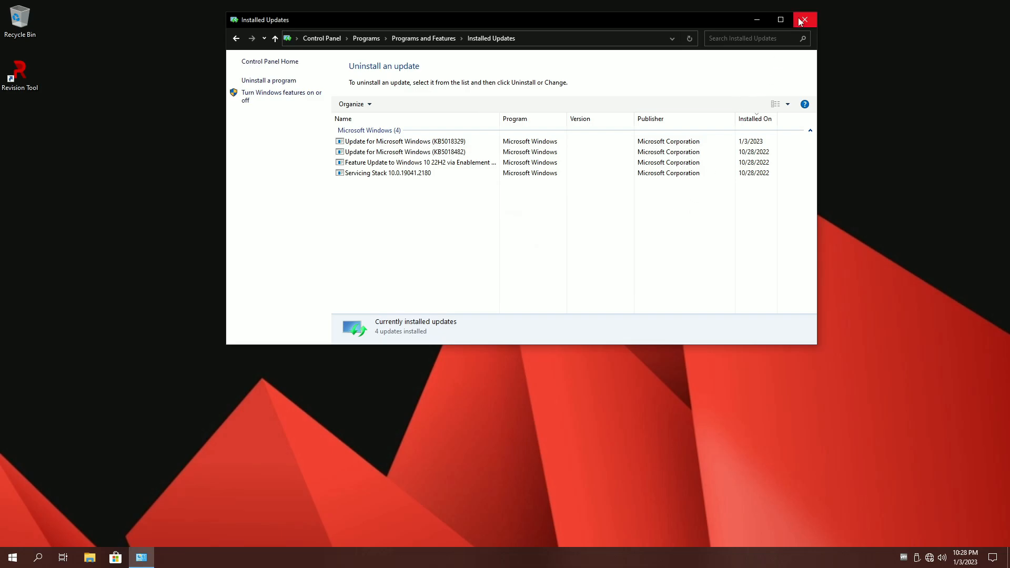
pyautogui.click(803, 19)
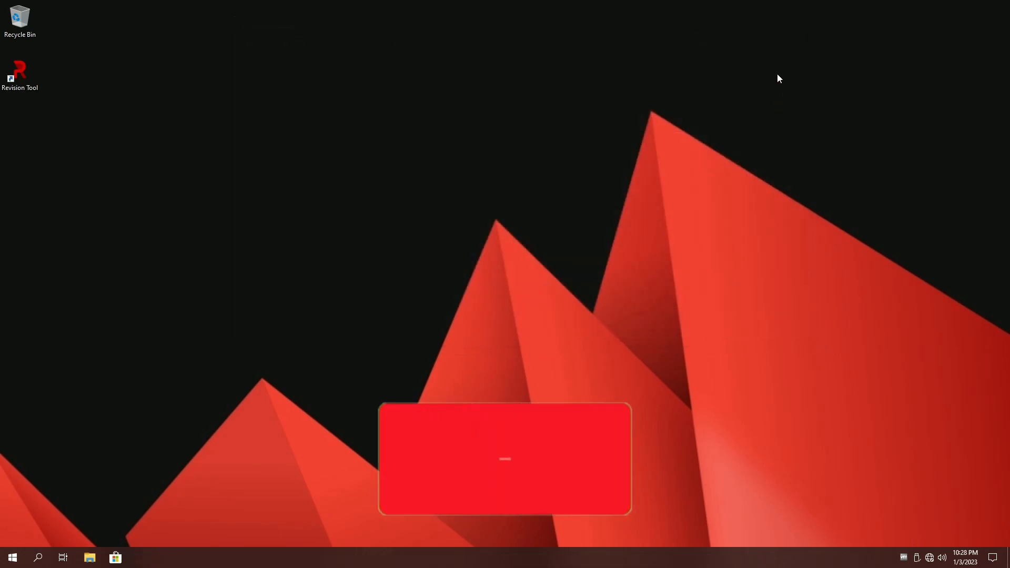
pyautogui.rightClick(778, 78)
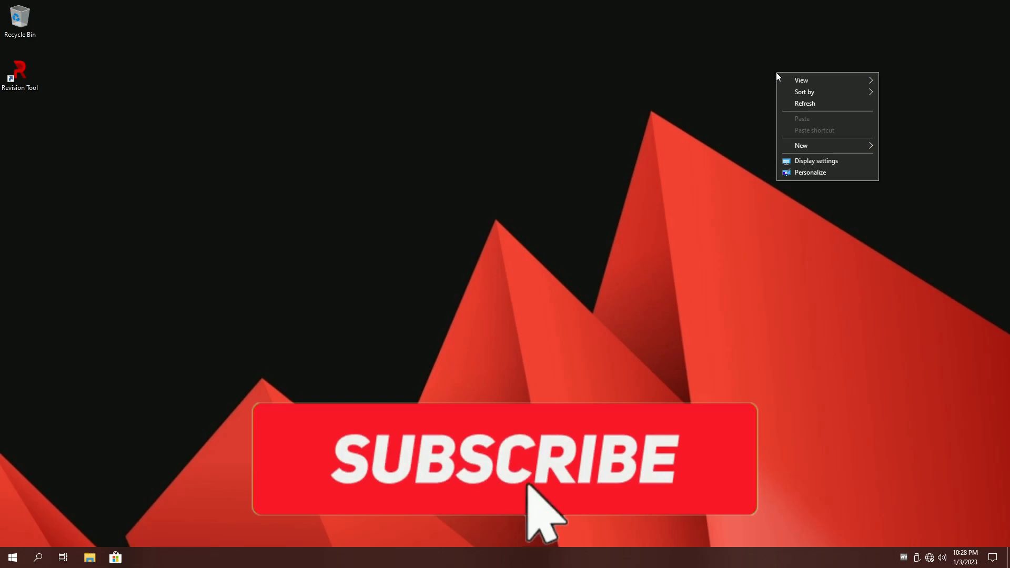